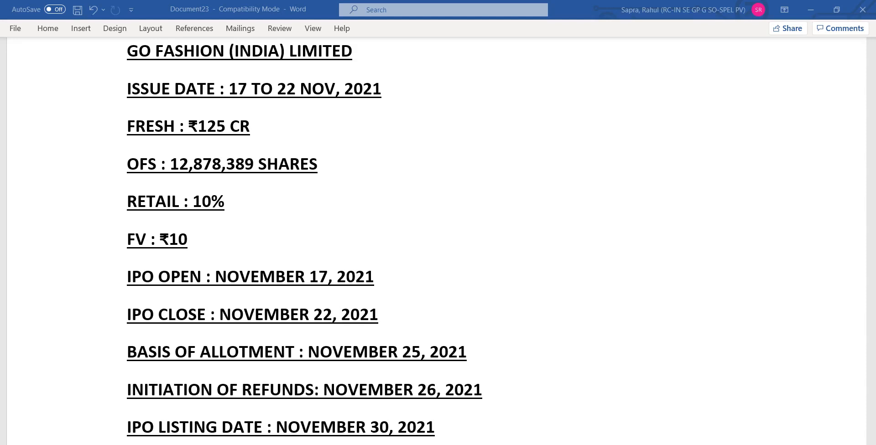
Step: Draw a red, unfilled rectangle around the GO FASHION (INDIA) LIMITED heading
click(239, 51)
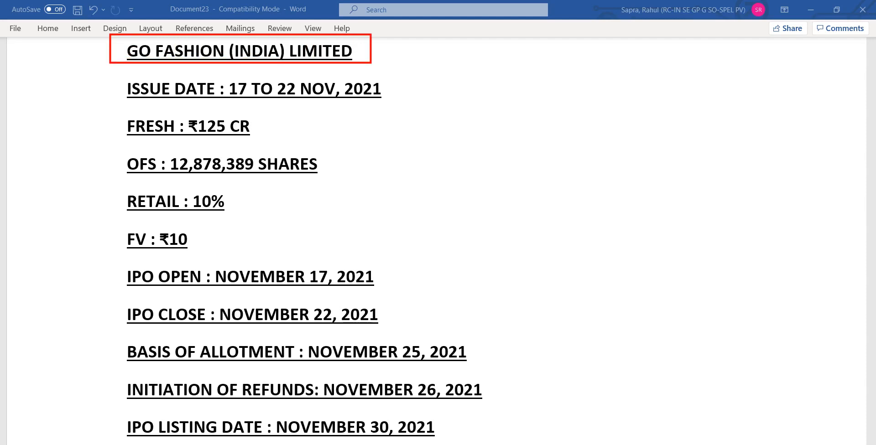
Step: Frame the ISSUE DATE and FRESH lines with red rectangles, then start one around OFS
click(241, 89)
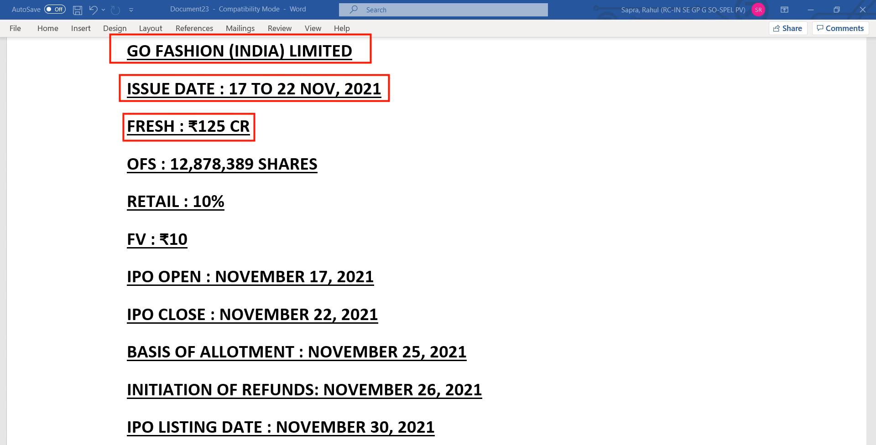
click(130, 164)
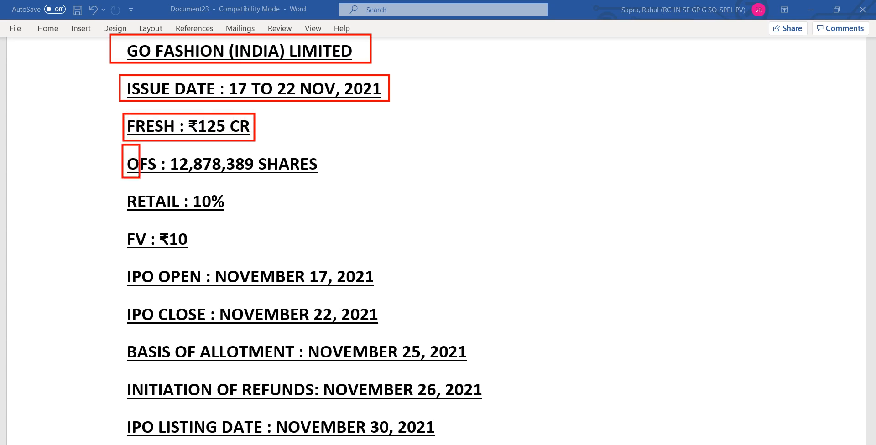